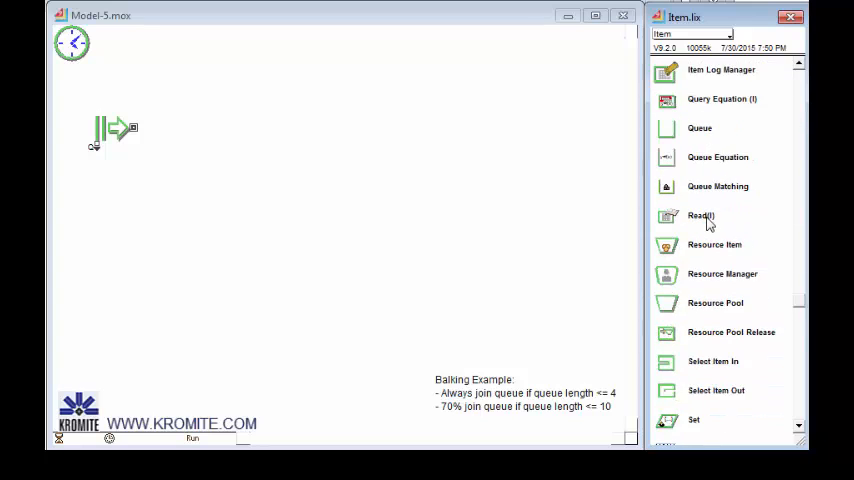
Chain Select Item Out, Queue, Activity and Exit blocks after the Create block.
scroll(down, 3)
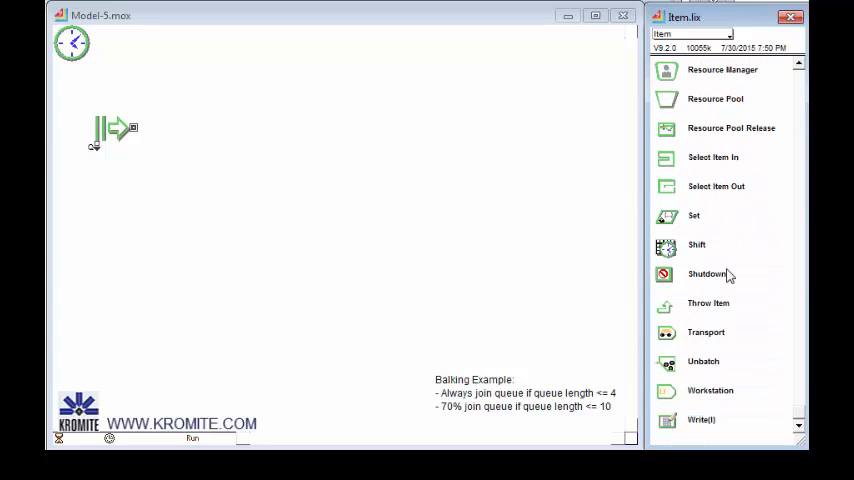
click(716, 186)
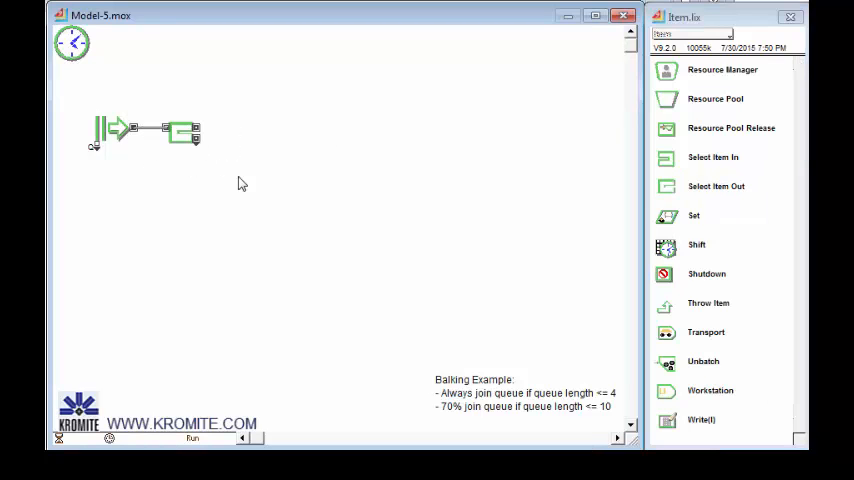
mouse_move(197, 132)
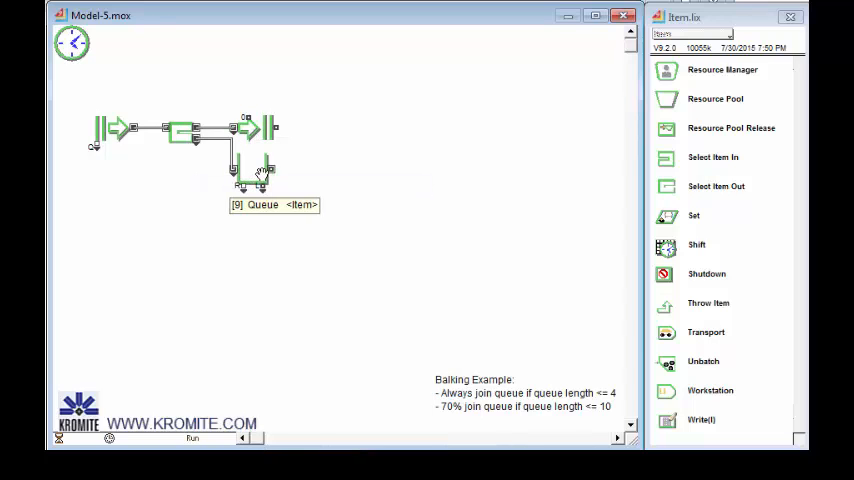
right_click(258, 175)
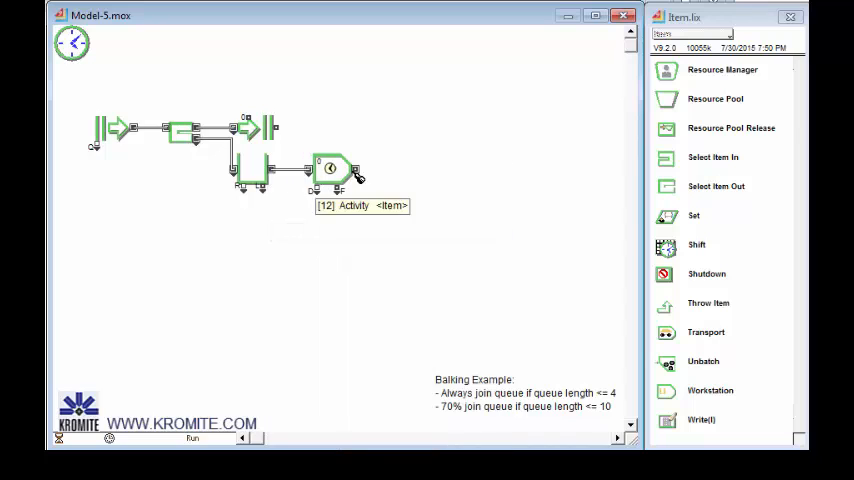
right_click(332, 168)
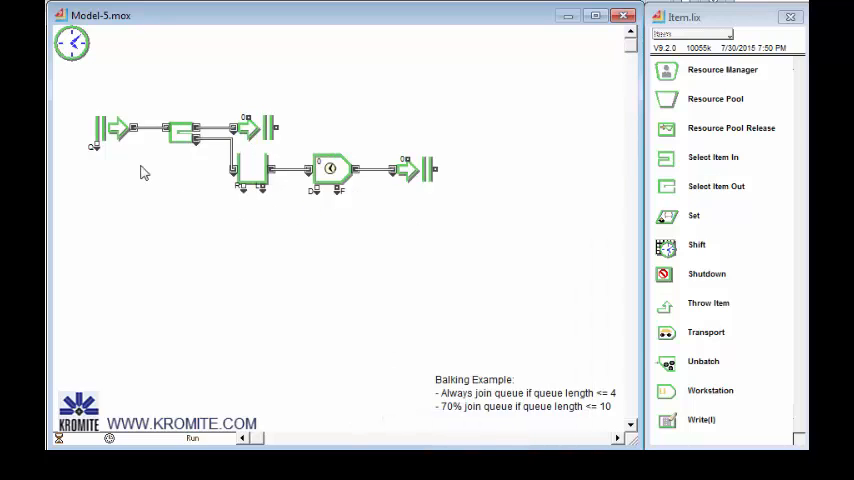
Label the arrival block Customers Arrive and the routing block Balk?
double_click(100, 128)
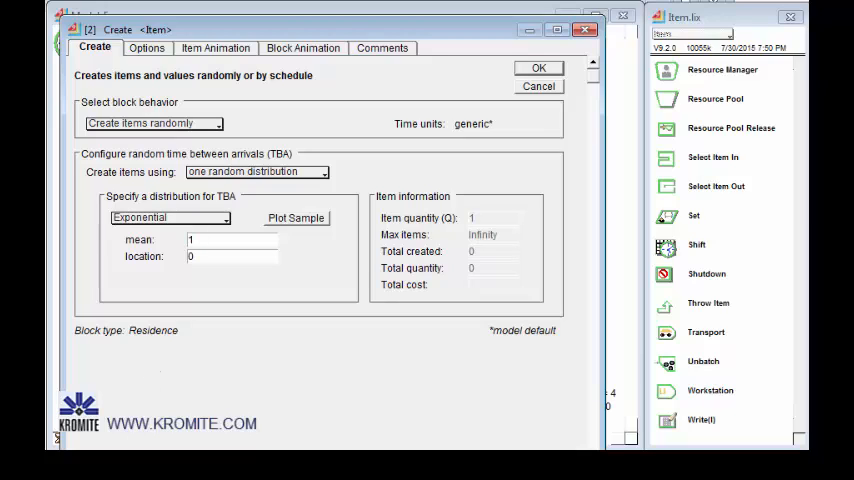
click(538, 67)
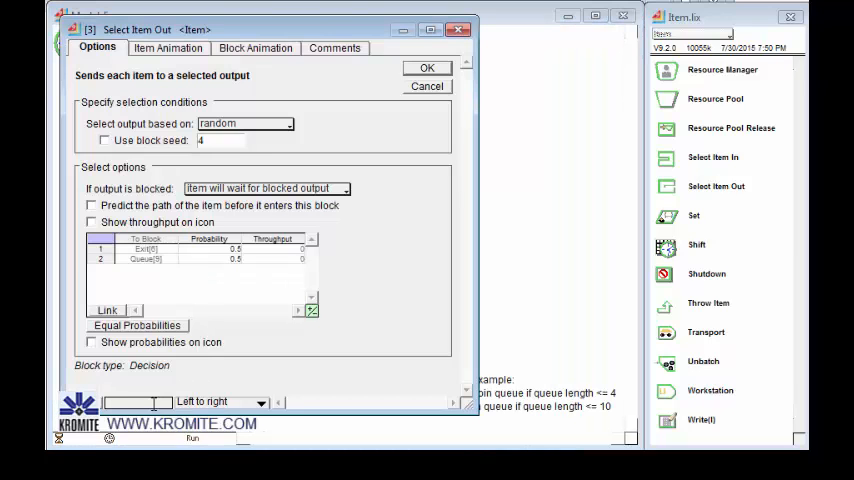
text(Balk?)
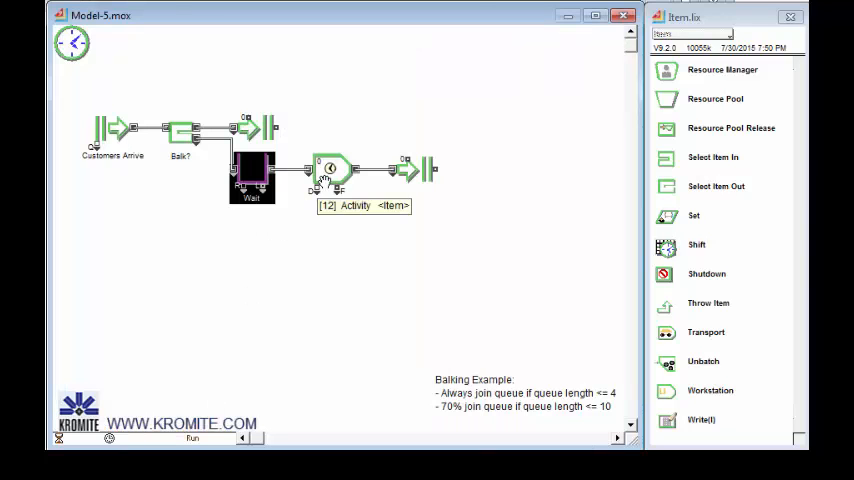
Set the Activity delay to a Triangular distribution with minimum 2 and maximum 6.
double_click(330, 168)
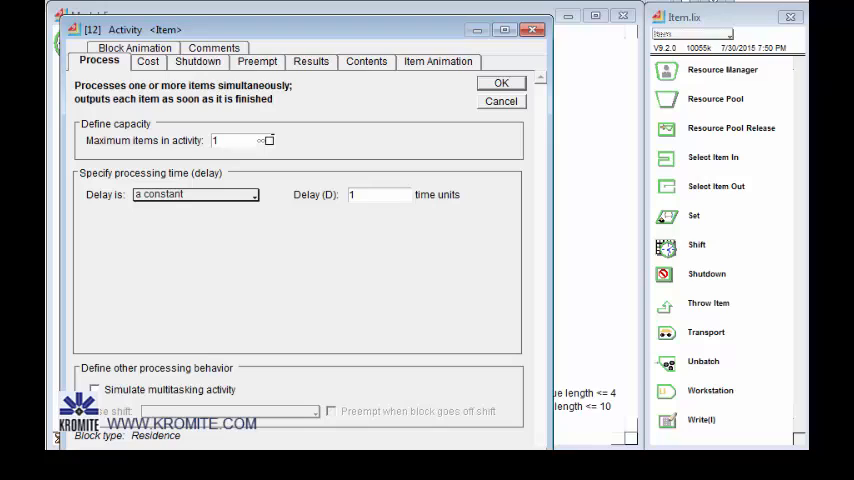
mouse_move(201, 281)
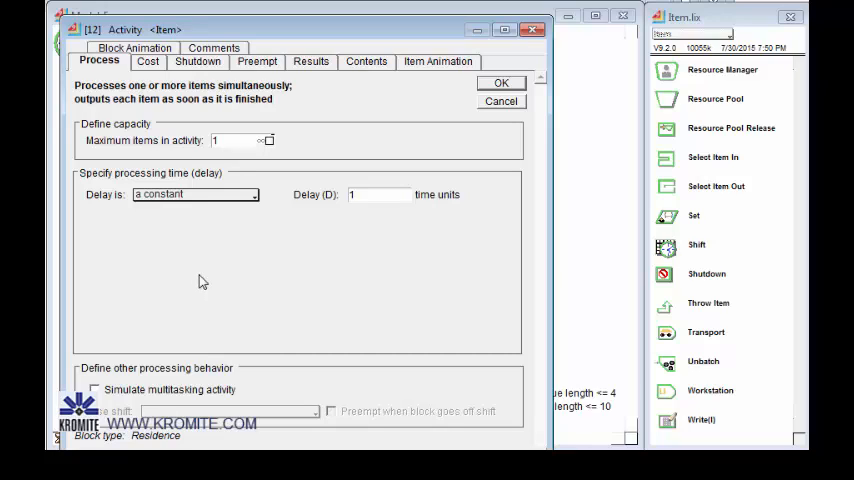
click(194, 194)
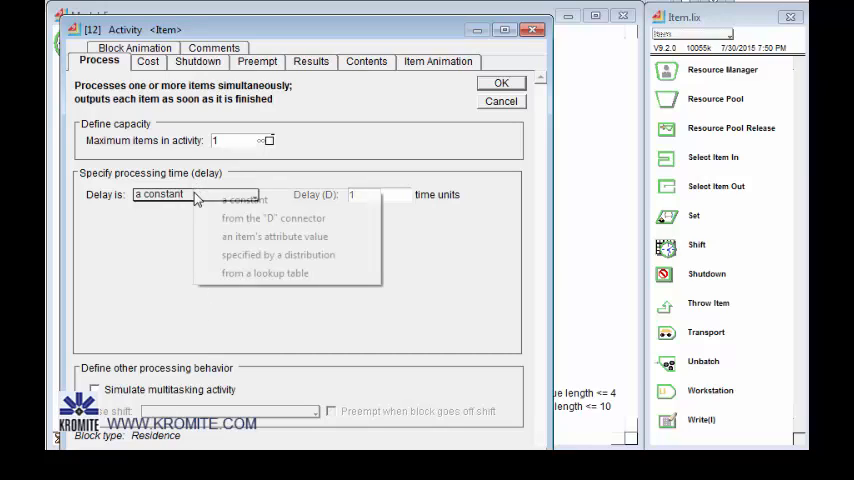
click(277, 255)
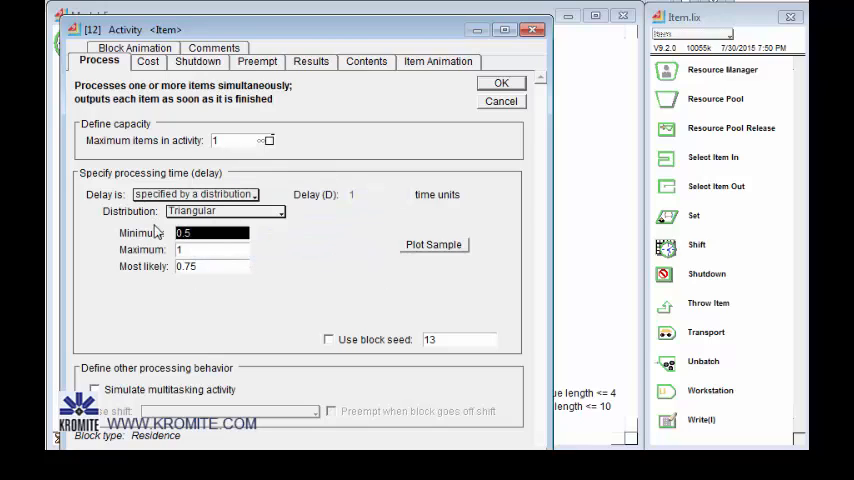
mouse_move(303, 284)
text(2)
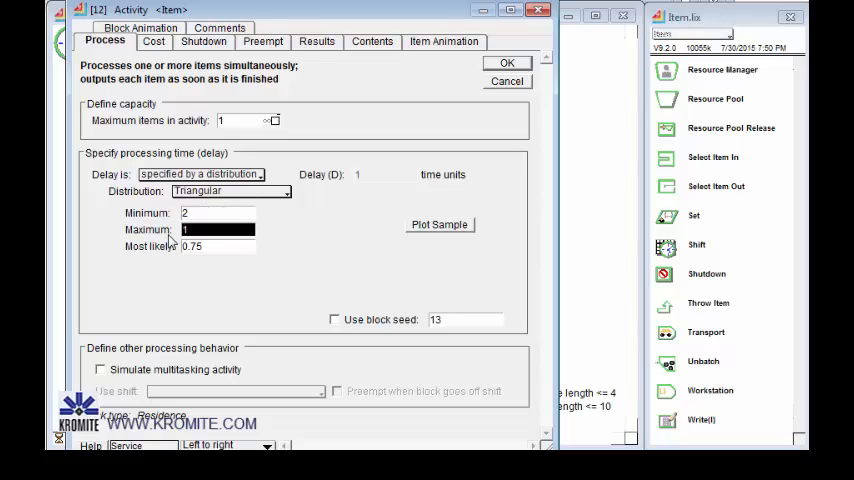
text(6)
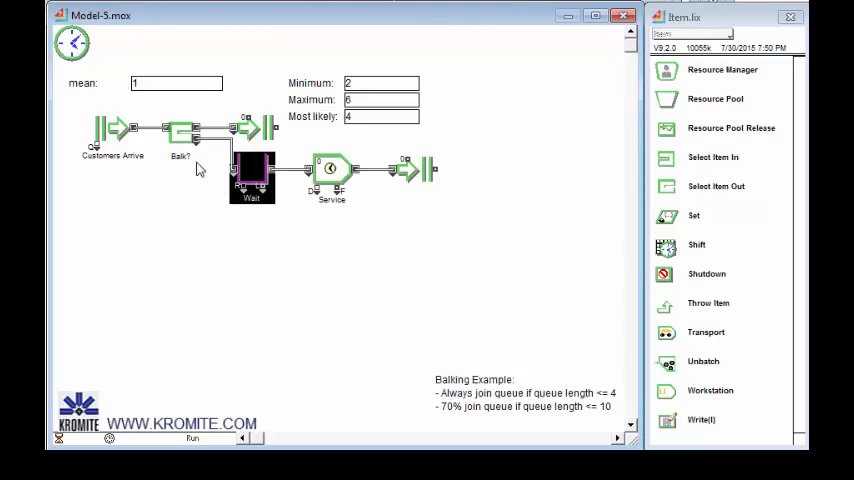
Set Balk? to select its output by the select connector and confirm.
double_click(180, 160)
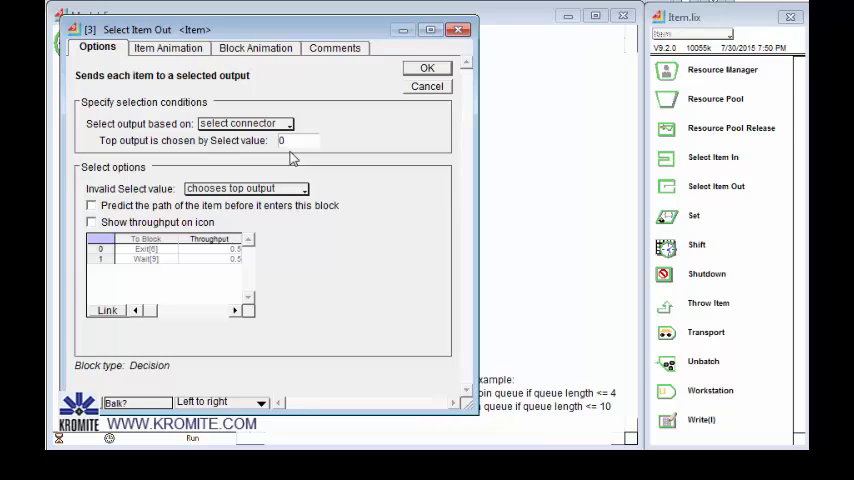
click(426, 68)
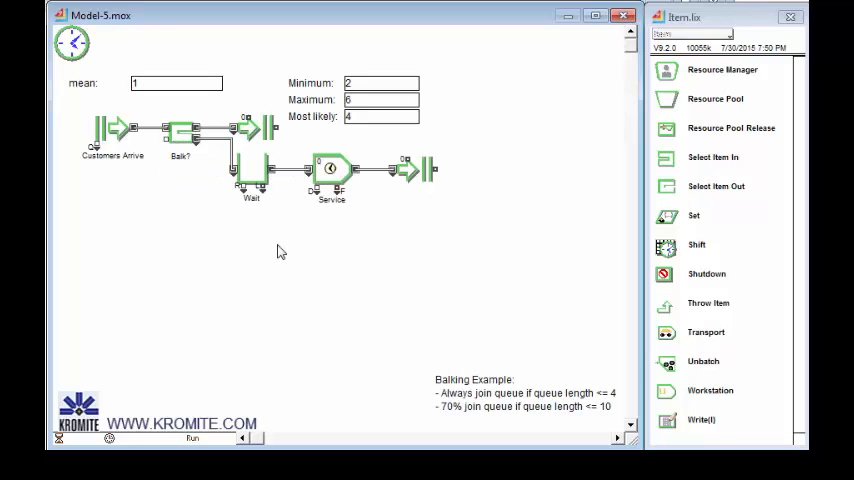
mouse_move(280, 219)
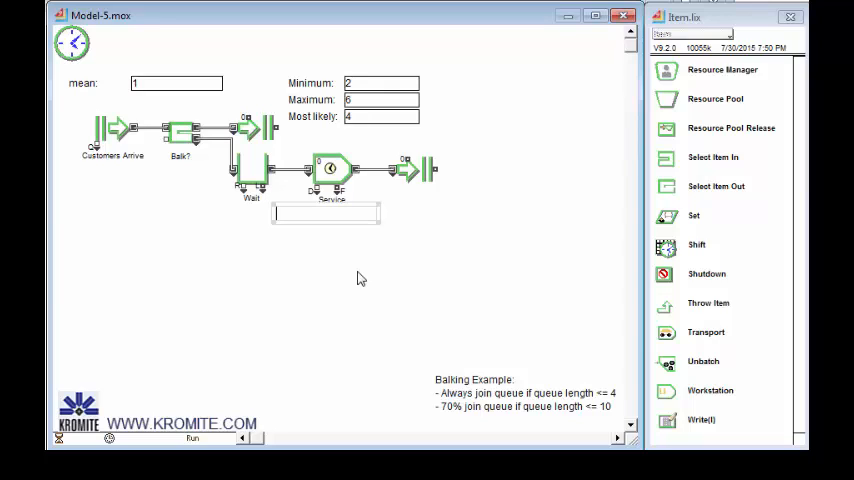
Add a 'Queue Length' text label at the Wait queue's L output and open the Value library.
text(Q)
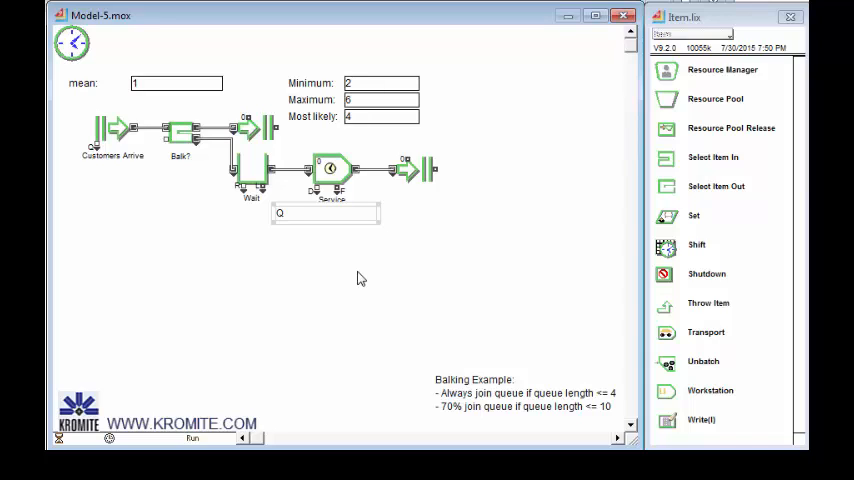
text(ueue Length)
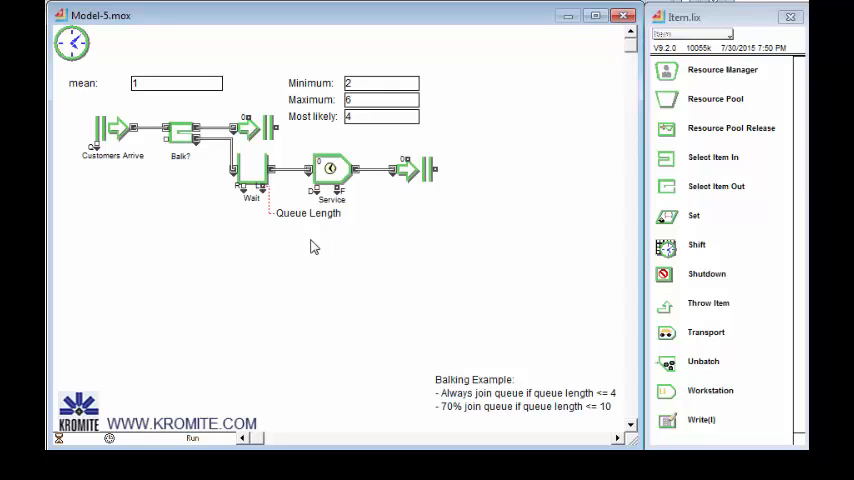
right_click(307, 213)
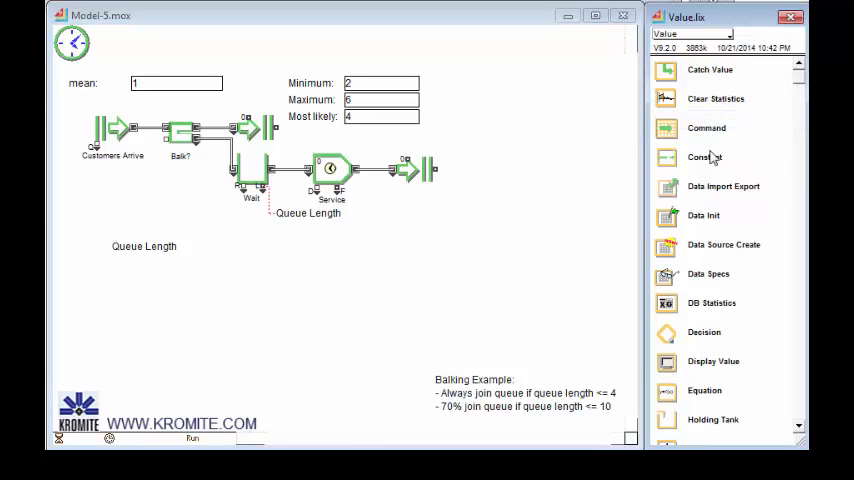
mouse_move(712, 337)
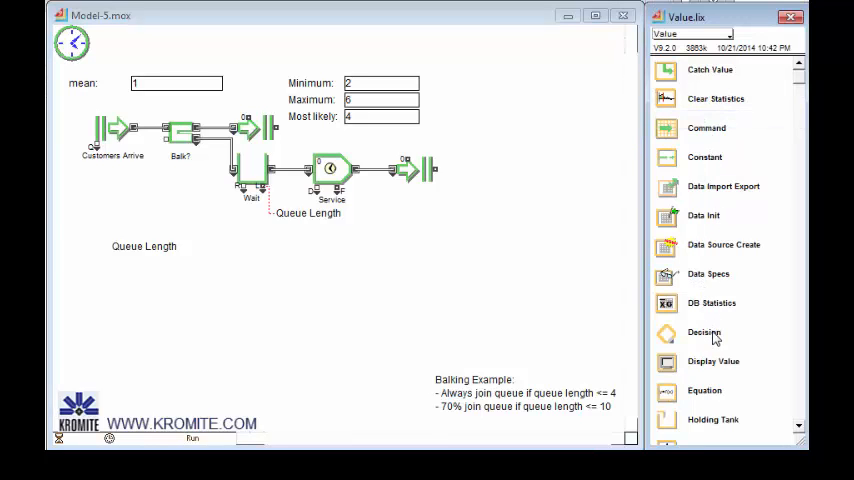
Place a Decision block below Queue Length, testing A <= 4.
click(704, 332)
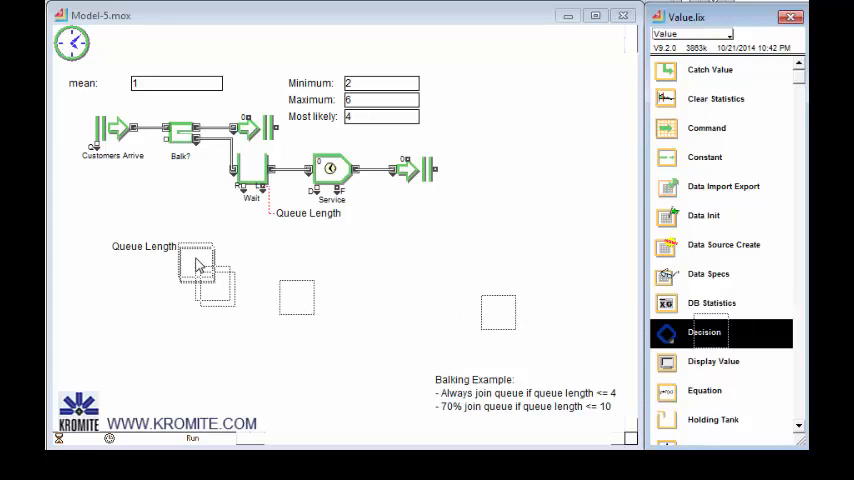
drag(704, 332, 195, 258)
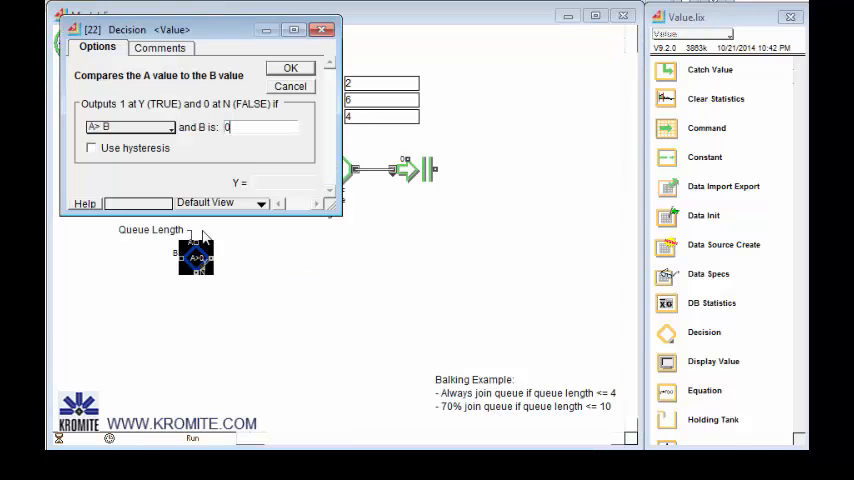
click(130, 127)
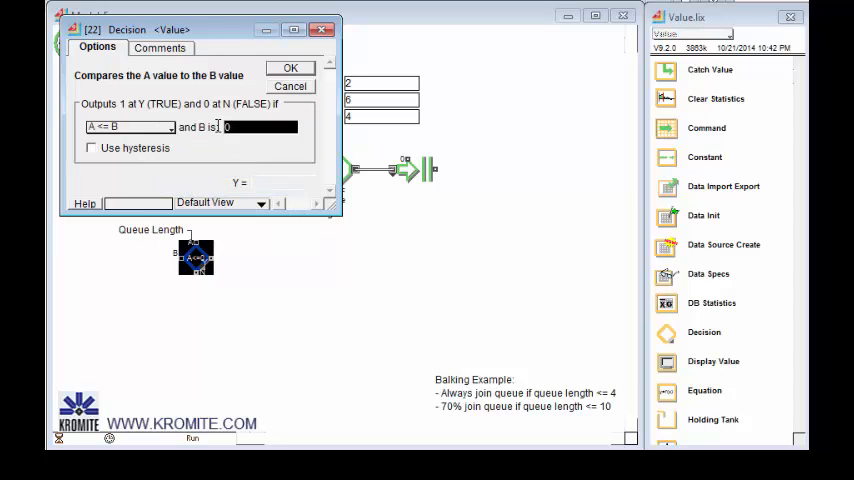
text(4)
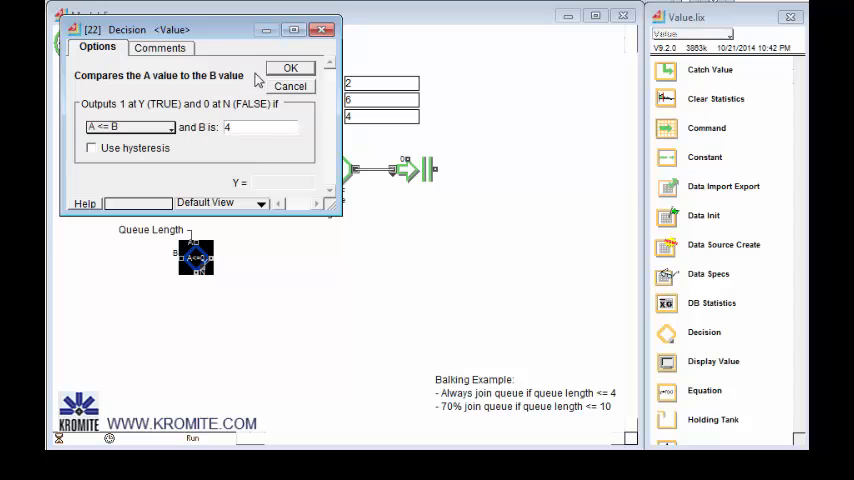
click(290, 67)
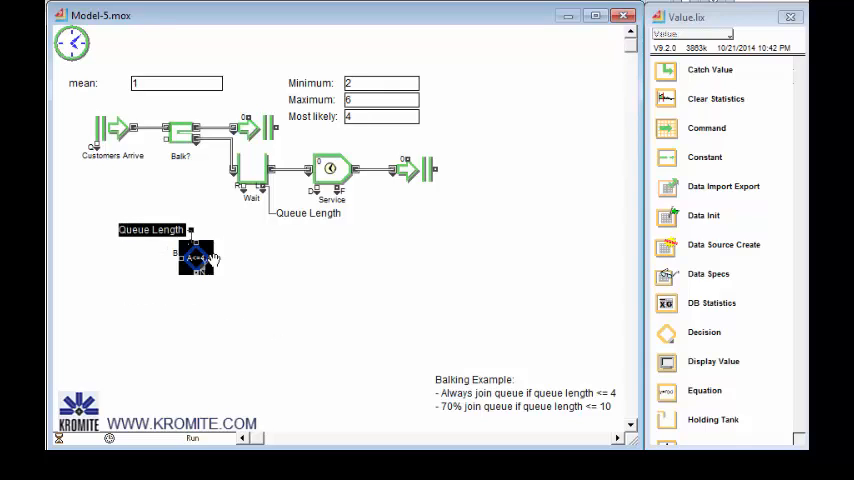
Duplicate the Decision block to test A <= 10 and add a Random Number block.
right_click(197, 255)
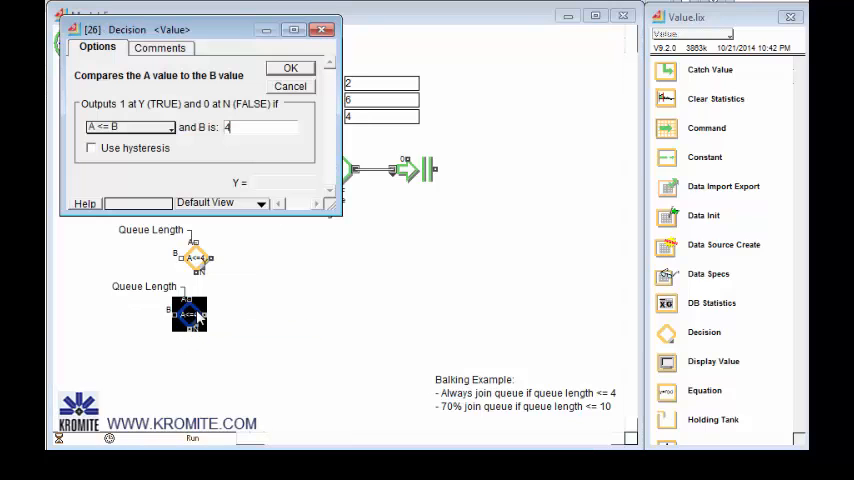
text(1)
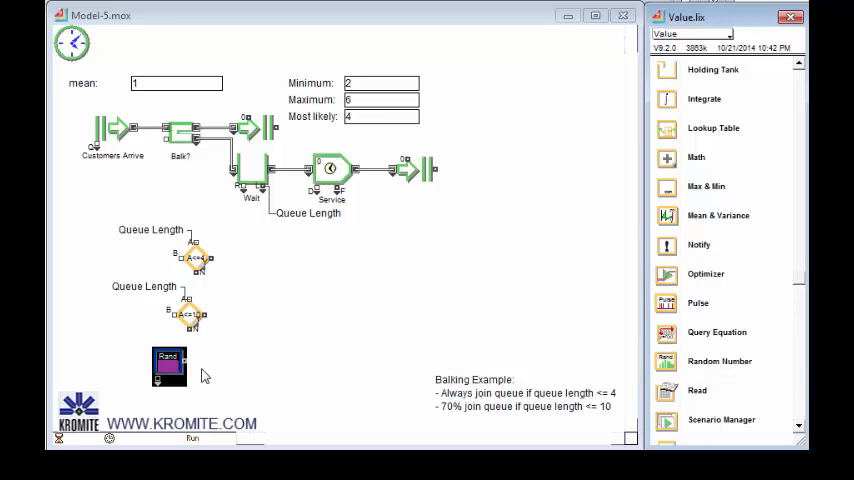
Set the Random Number block to Binomial with probability 0.7.
double_click(170, 365)
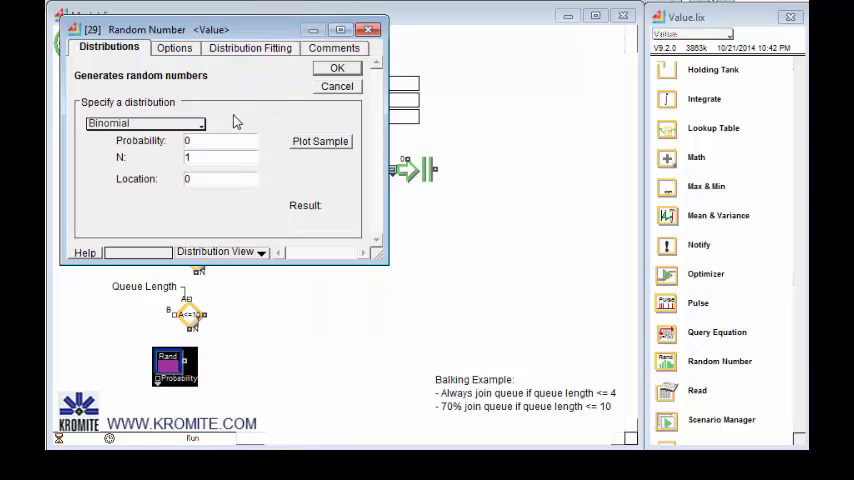
text(3)
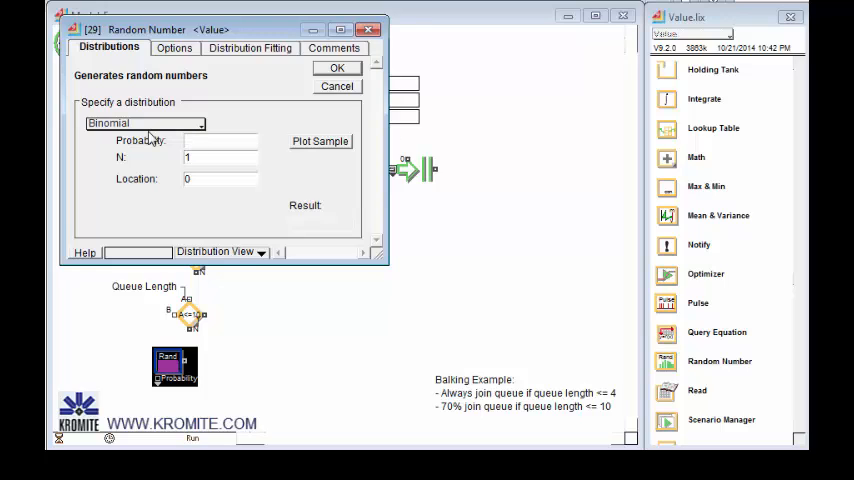
text(.7)
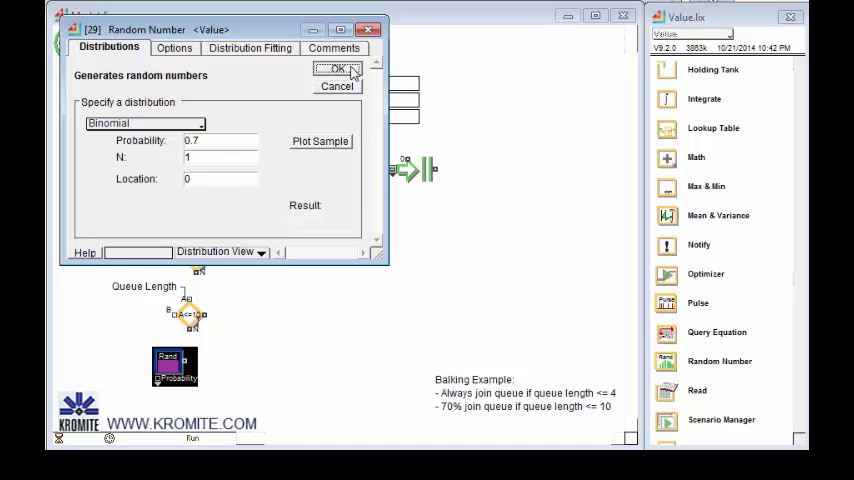
click(338, 68)
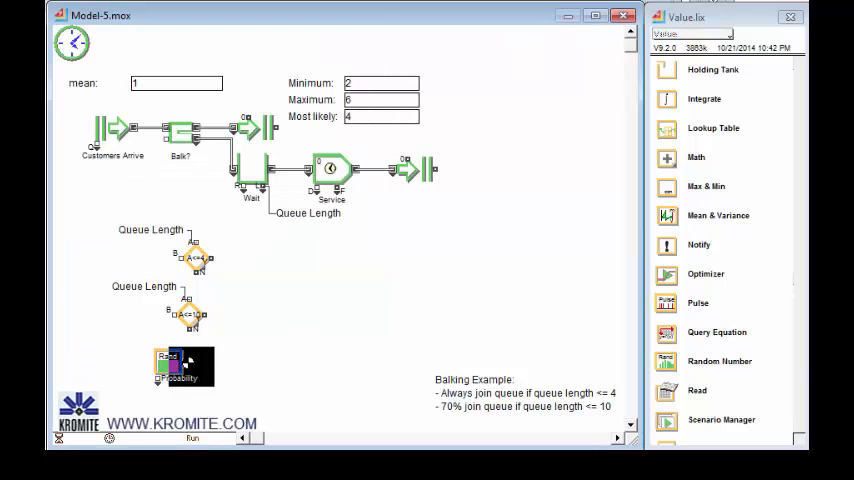
click(183, 363)
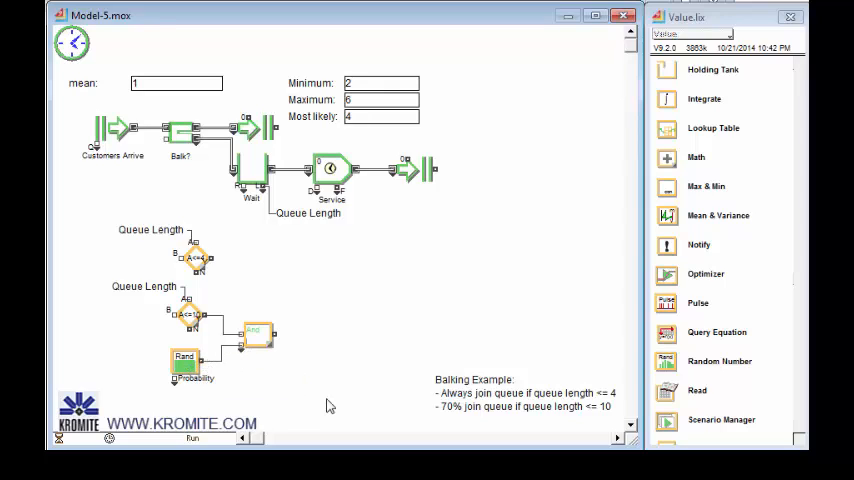
mouse_move(215, 288)
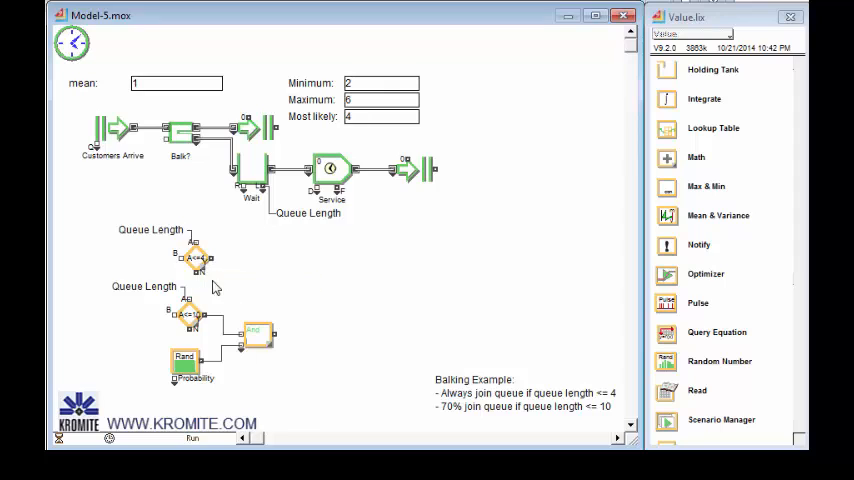
mouse_move(197, 260)
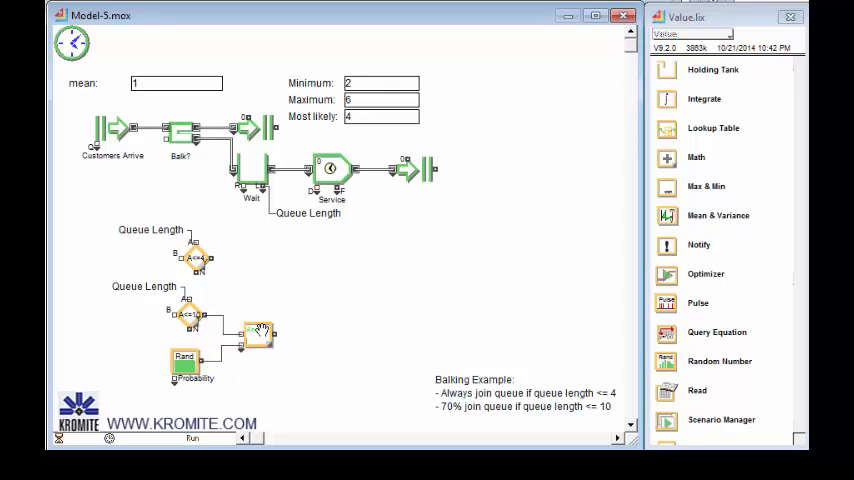
Duplicate the And block as an Or block and label its output Join Queue.
right_click(258, 330)
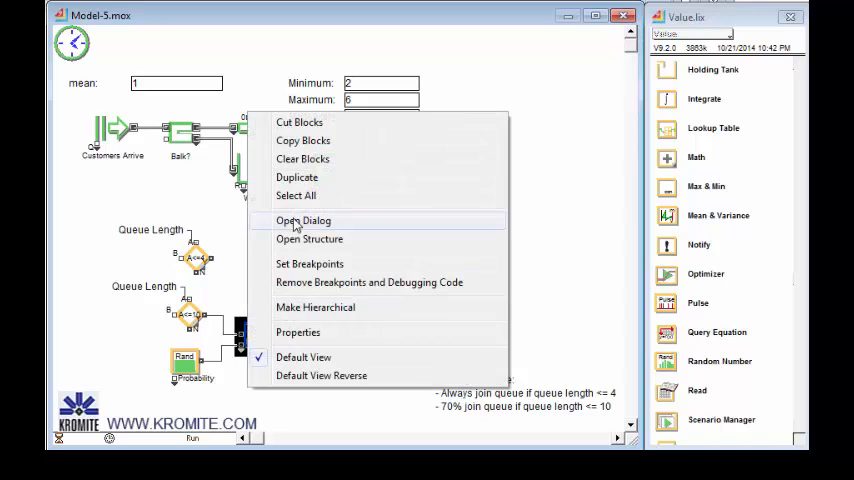
click(303, 220)
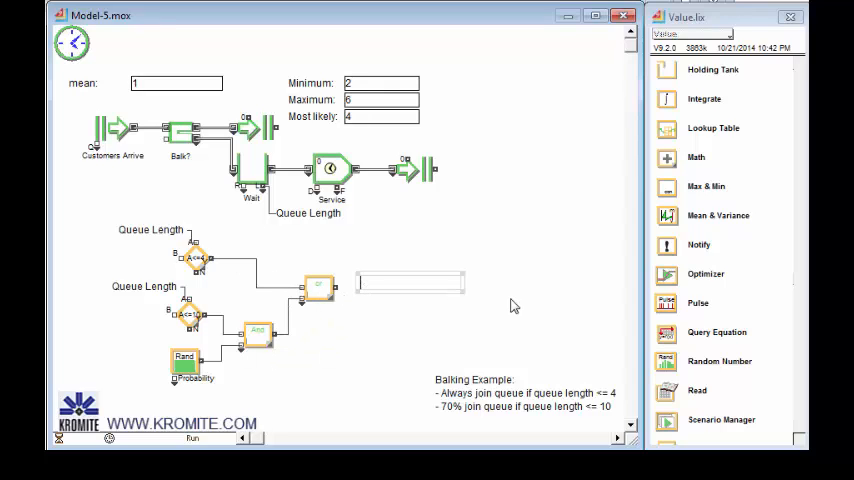
text(Join Queue)
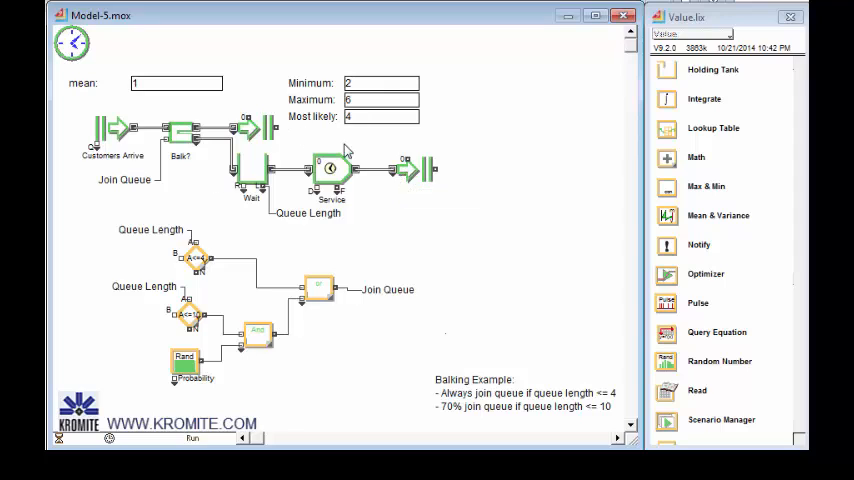
mouse_move(429, 237)
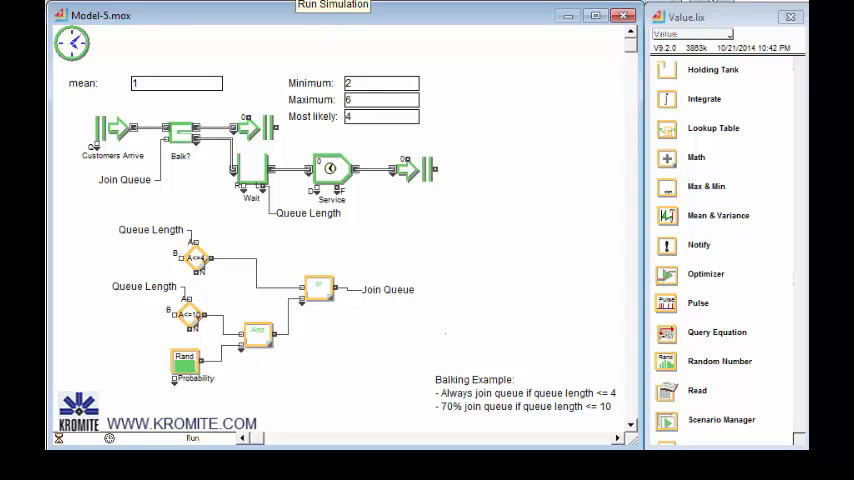
Start the balking-queue model run with the toolbar's Run Simulation button.
click(332, 6)
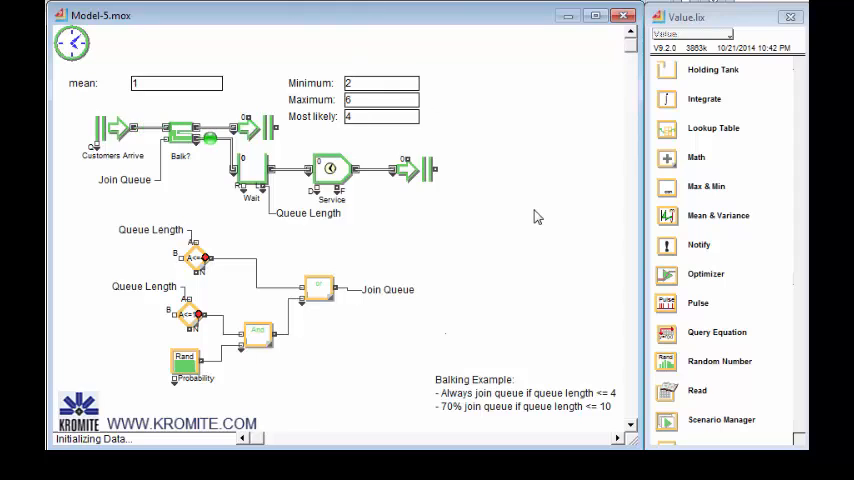